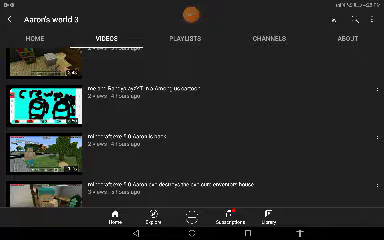
Let Aaron's world 3 play to 'The end', then open the channel's Channels tab.
scroll(down, 3)
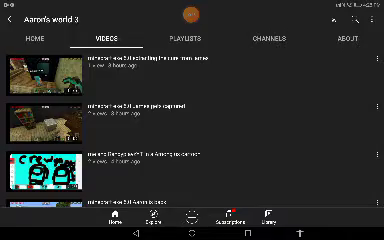
scroll(down, 3)
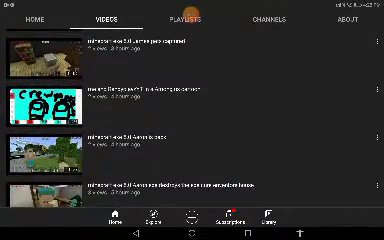
scroll(down, 3)
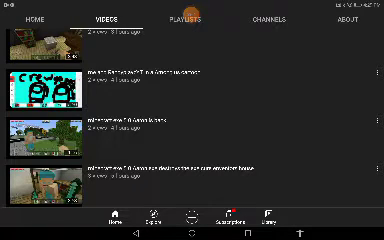
click(45, 80)
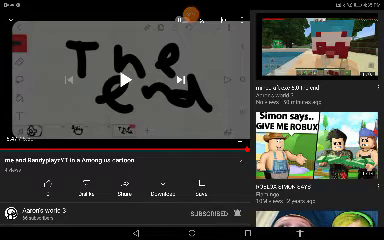
Scroll the featured channels list past Gaho's World down to Chases gaming.
scroll(down, 3)
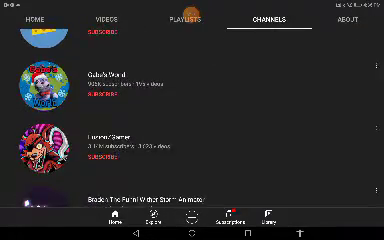
scroll(down, 3)
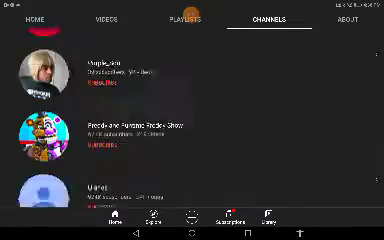
scroll(down, 3)
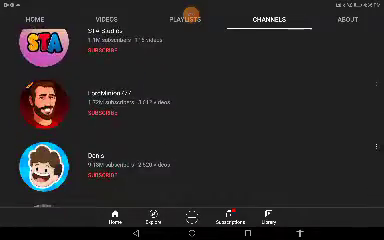
scroll(down, 3)
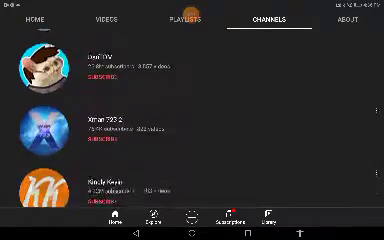
scroll(down, 3)
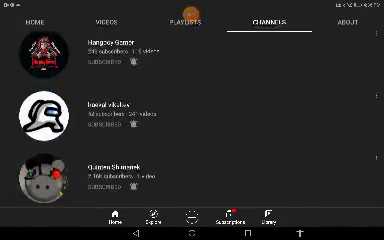
scroll(down, 3)
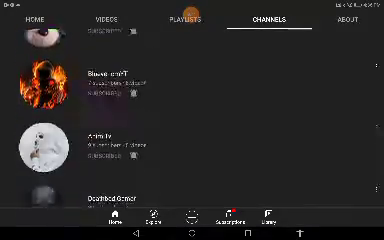
scroll(down, 3)
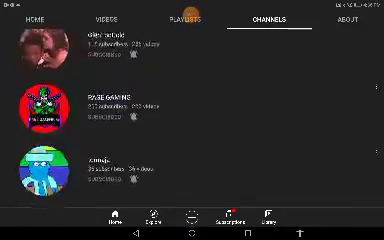
scroll(down, 3)
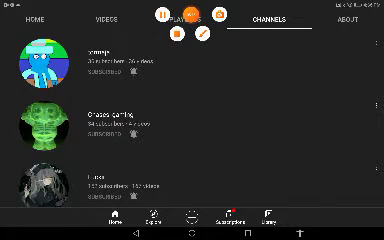